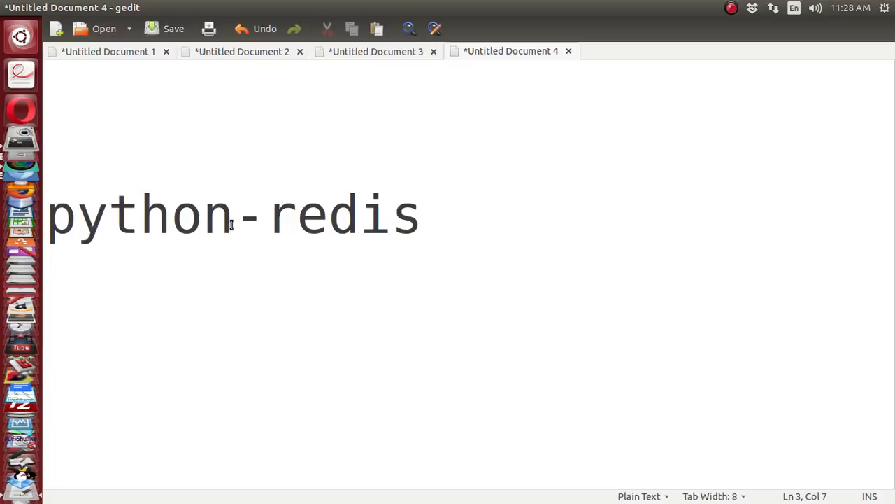
Bring the GNOME Terminal window with the /usr/local/bin prompt to the front
{"action": "left_click", "coordinate": [234, 215]}
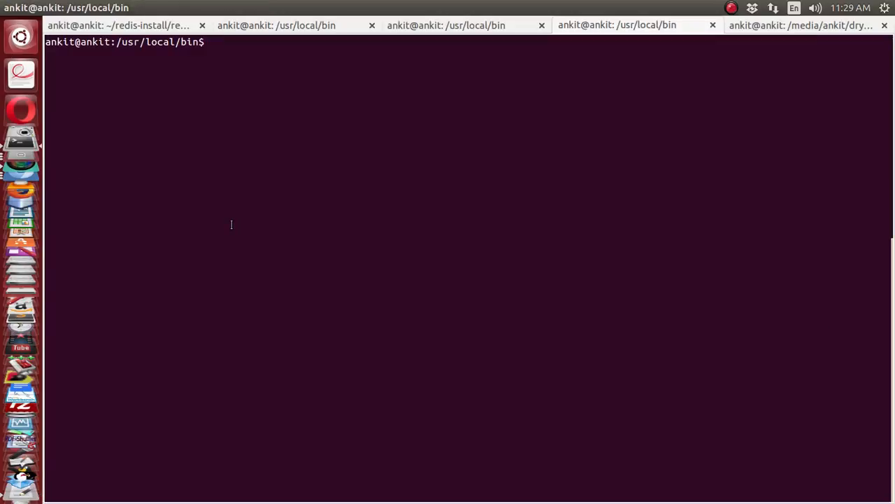
Run sudo pip install redis (already installed), then switch to the Lesson - 4 notebook in Chromium
{"action": "type", "text": "p"}
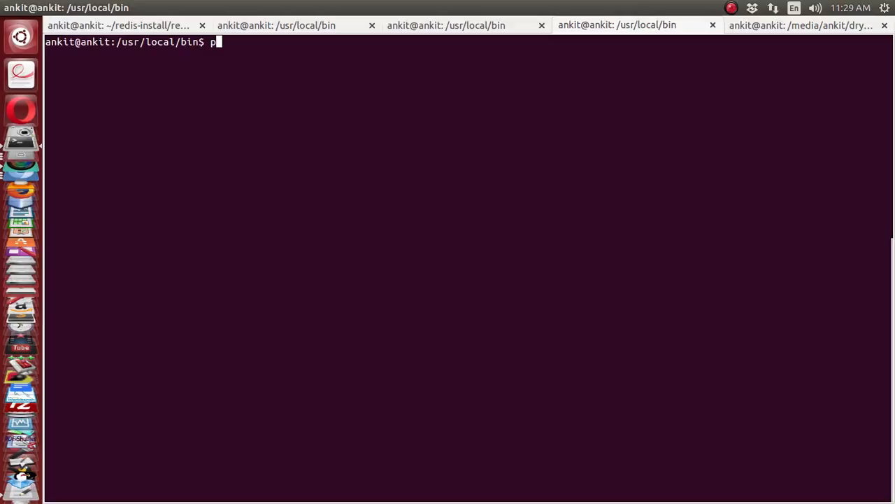
{"action": "type", "text": "ip"}
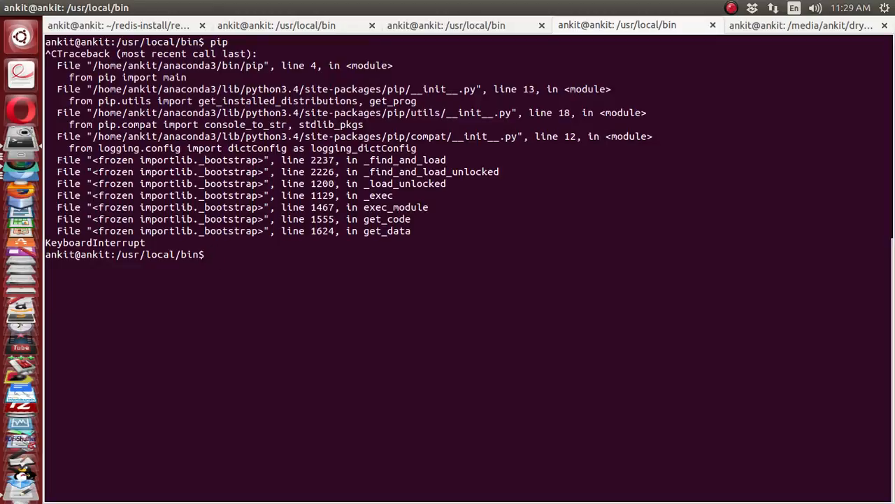
{"action": "type", "text": "sudo pip insta"}
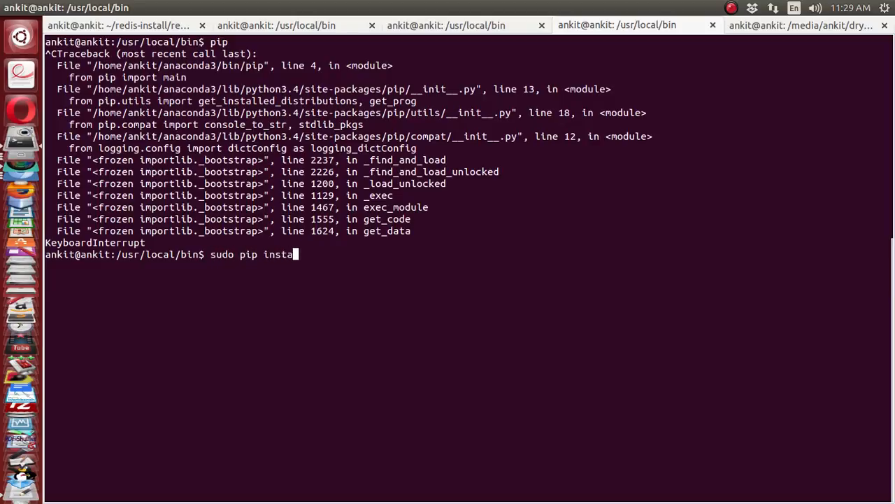
{"action": "type", "text": "ll redis"}
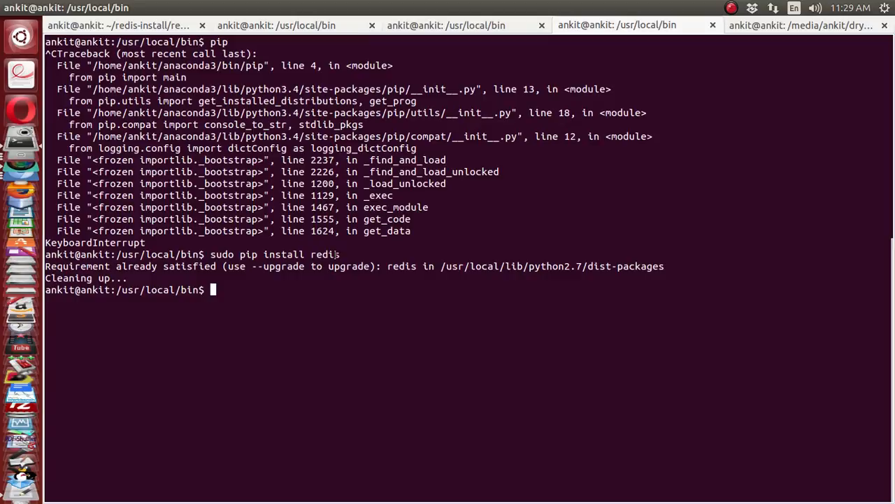
{"action": "double_click", "coordinate": [324, 255]}
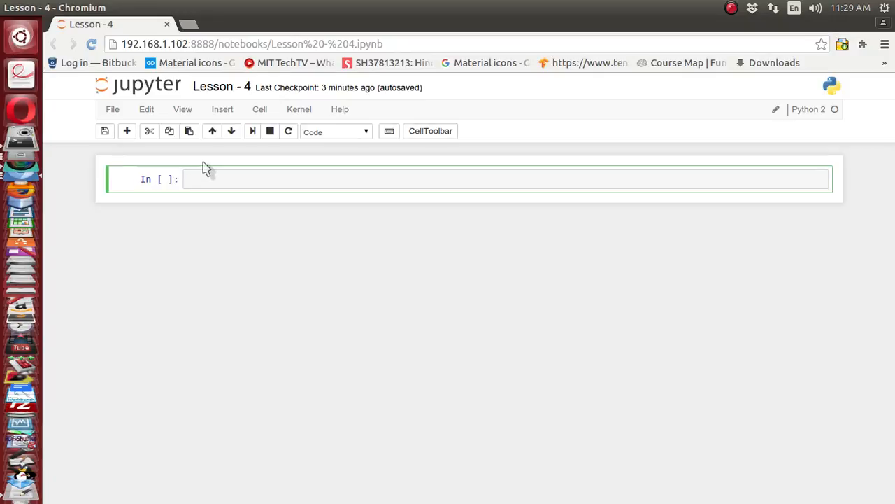
Run import redis in the first notebook cell
{"action": "type", "text": "im"}
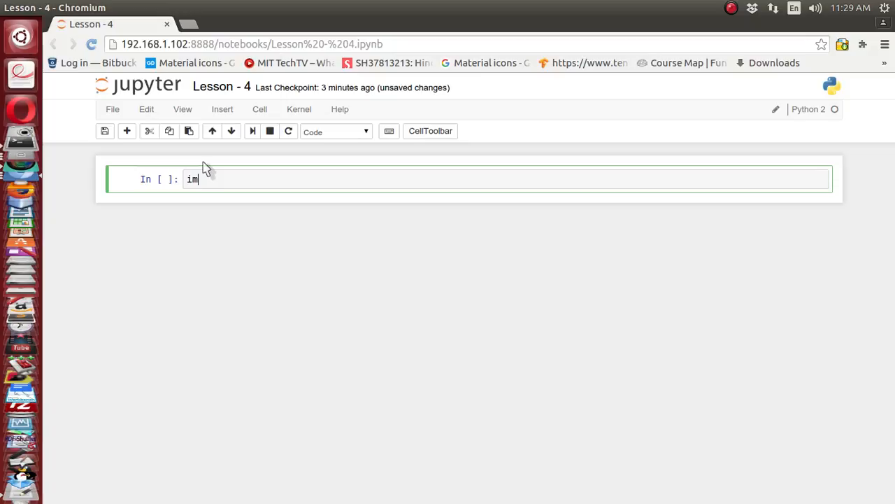
{"action": "type", "text": "port r"}
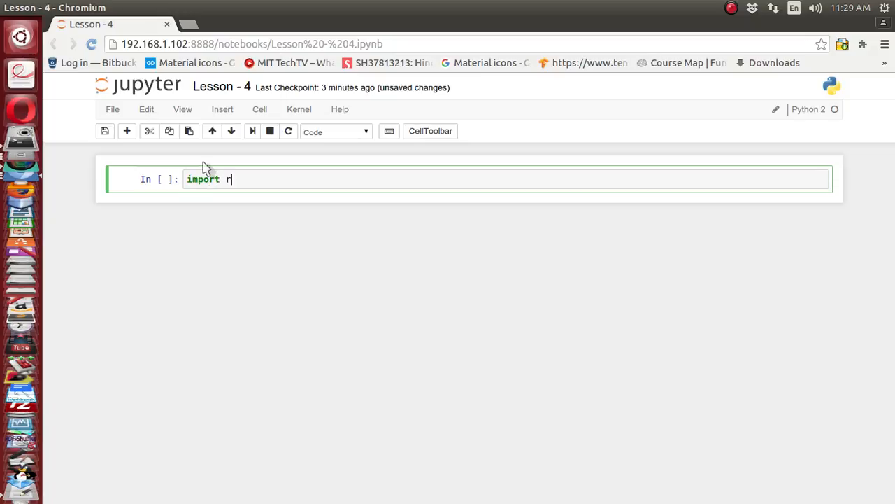
{"action": "type", "text": "edis"}
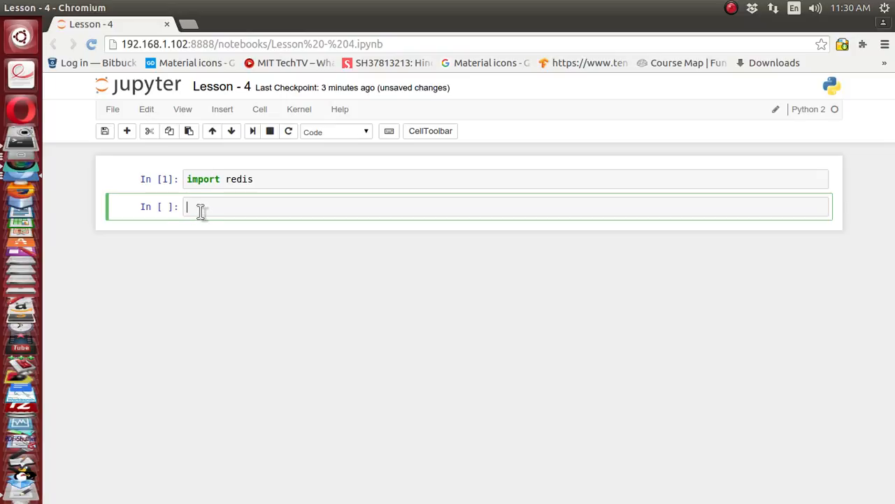
Run r = redis.Redis() in the next cell to create the client
{"action": "type", "text": "redis"}
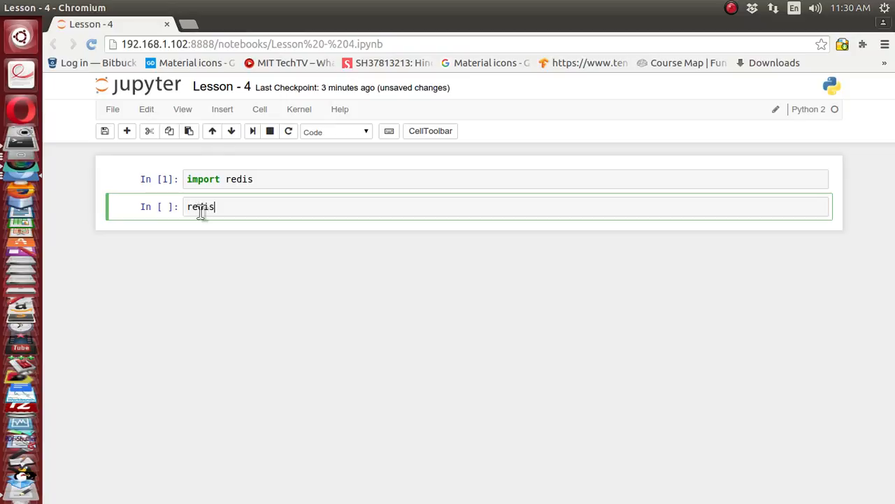
{"action": "type", "text": "."}
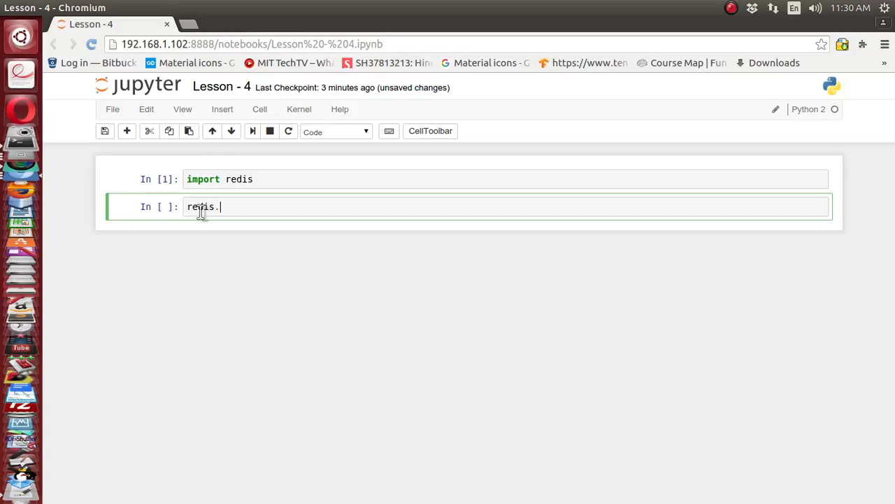
{"action": "type", "text": "Redis"}
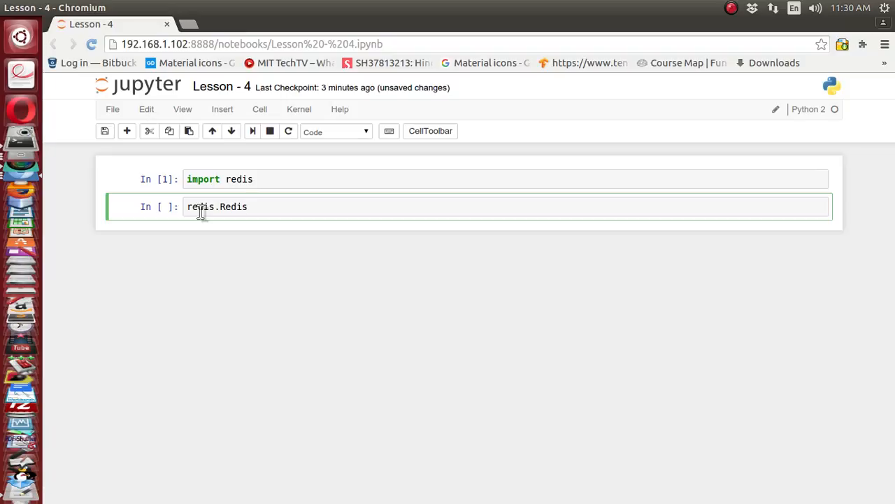
{"action": "left_click", "coordinate": [248, 207]}
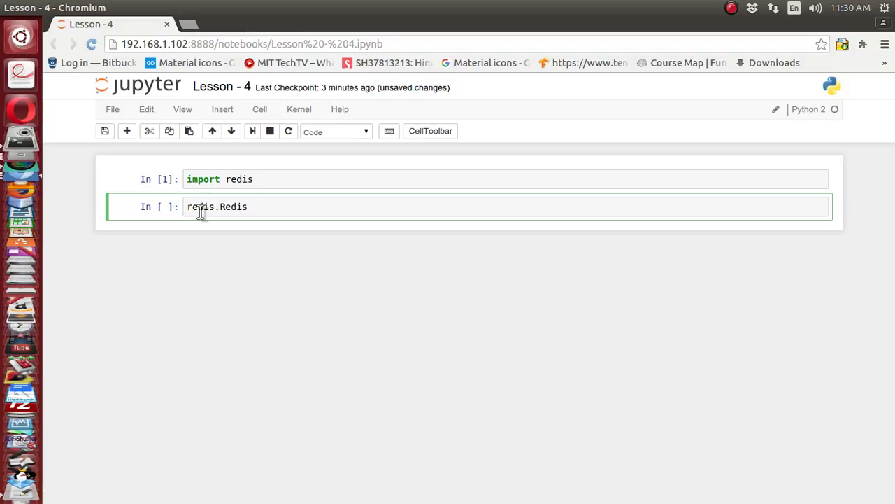
{"action": "type", "text": "()"}
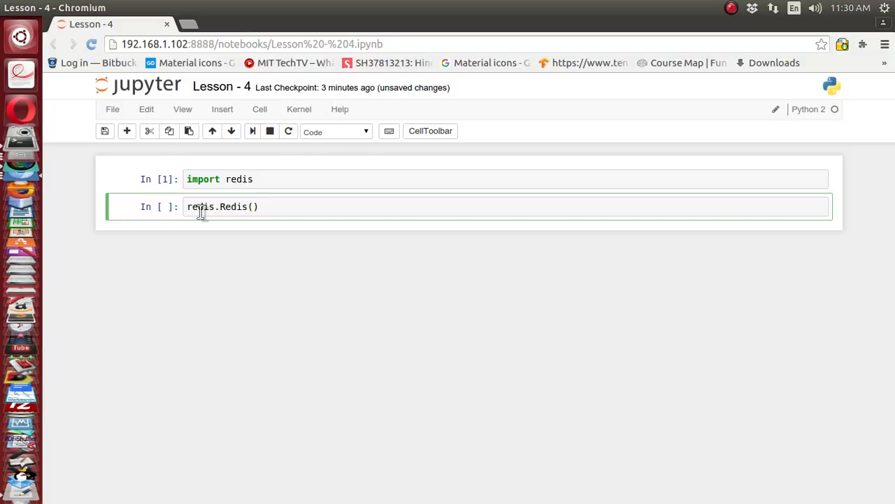
{"action": "type", "text": "r ="}
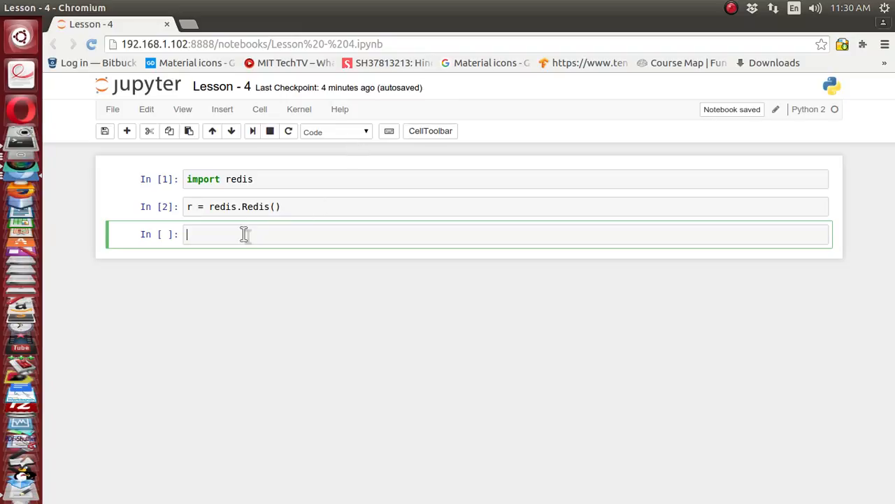
Run r.set("foo", "bar"), which returns True
{"action": "type", "text": "r."}
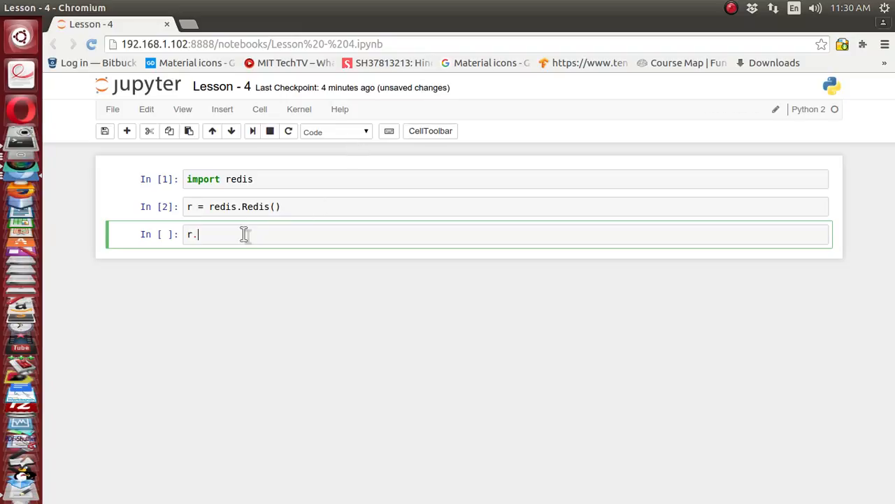
{"action": "type", "text": "set("}
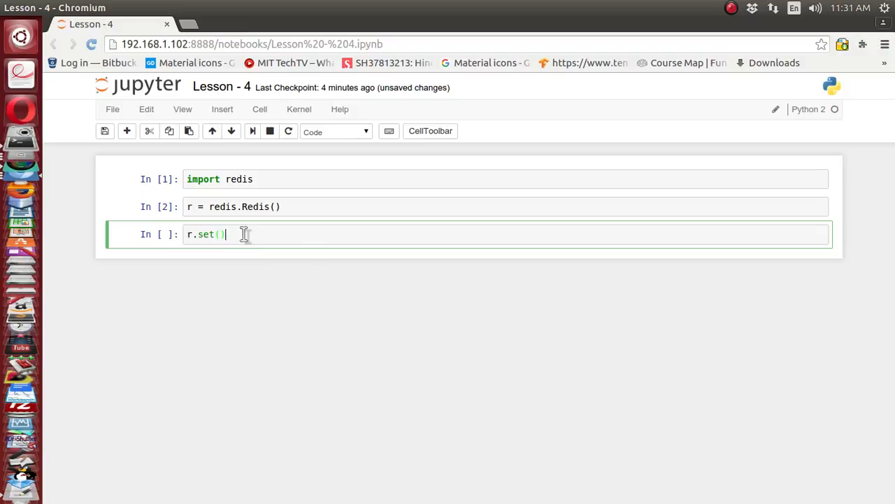
{"action": "type", "text": "\"\""}
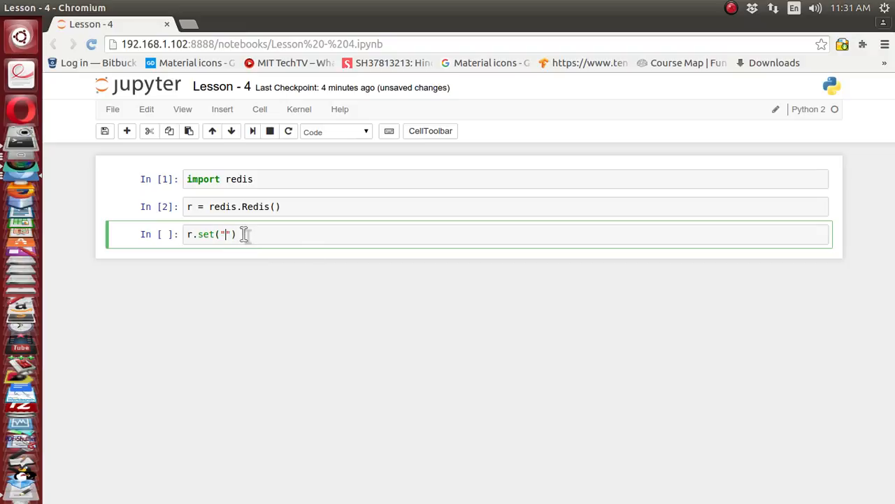
{"action": "type", "text": "foo"}
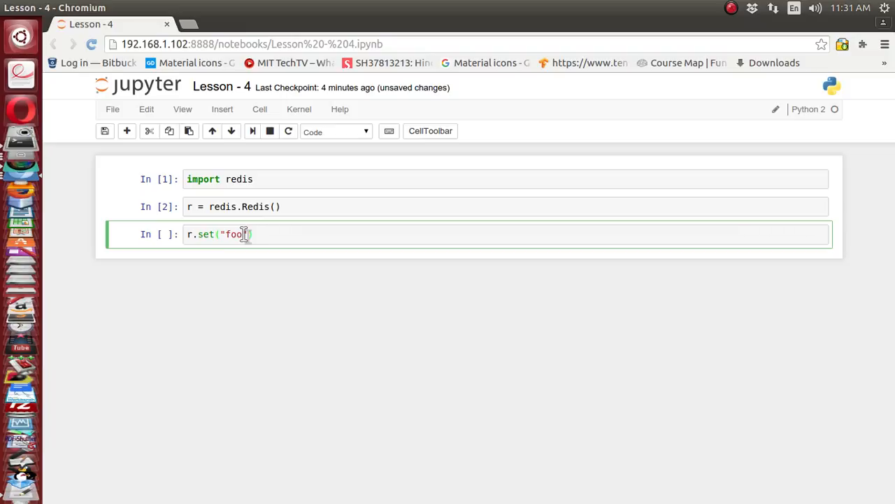
{"action": "type", "text": ", \"ba"}
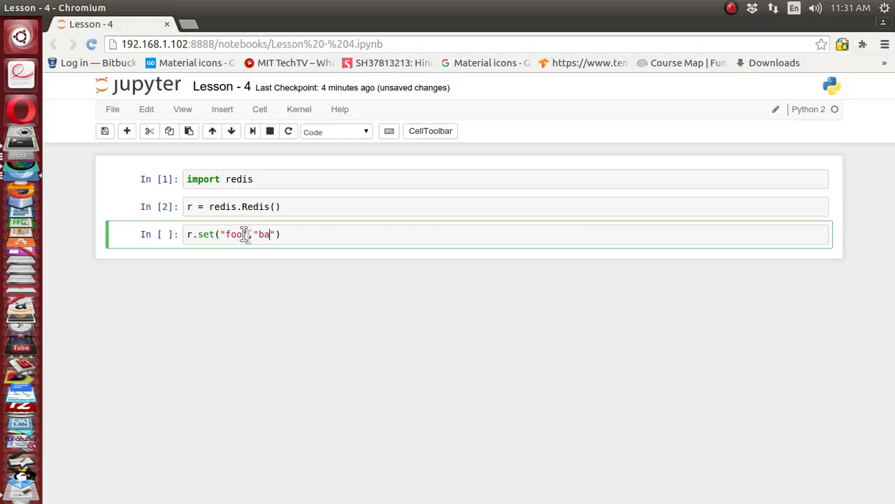
{"action": "type", "text": "r"}
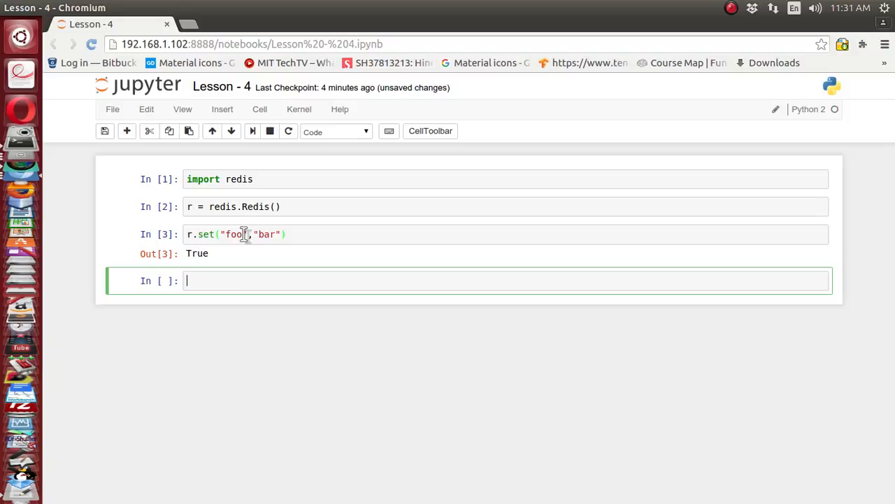
{"action": "mouse_move", "coordinate": [207, 280]}
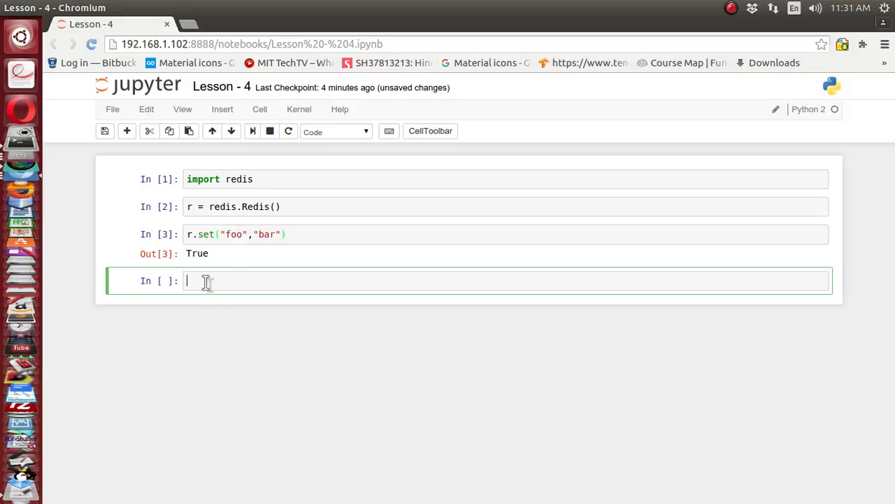
Run r.get("foo"), which returns 'bar'
{"action": "type", "text": "r."}
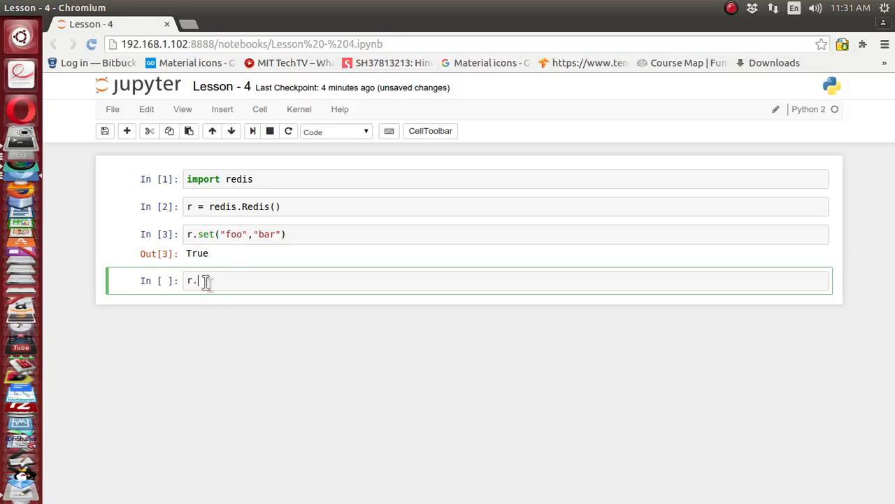
{"action": "type", "text": "get"}
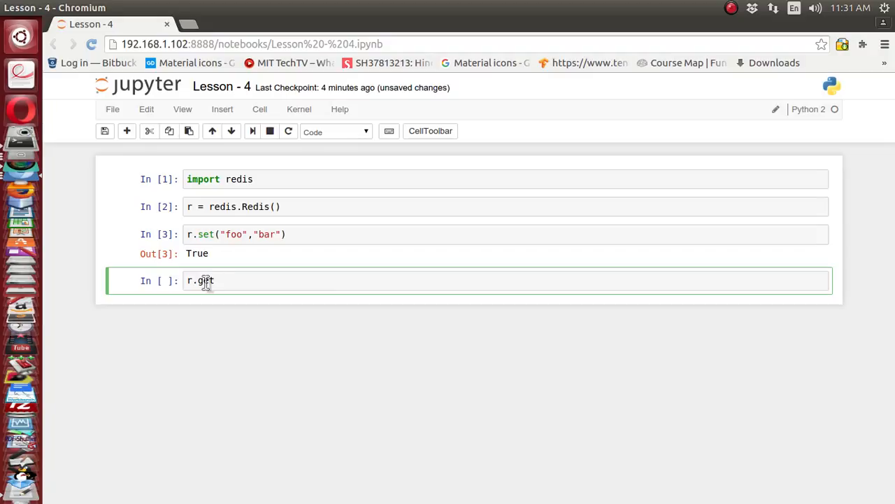
{"action": "type", "text": "()"}
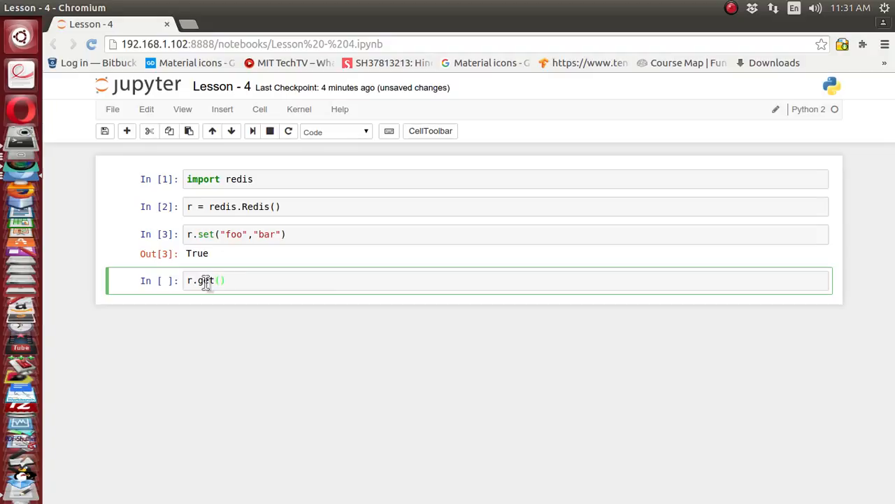
{"action": "type", "text": "\"foo\""}
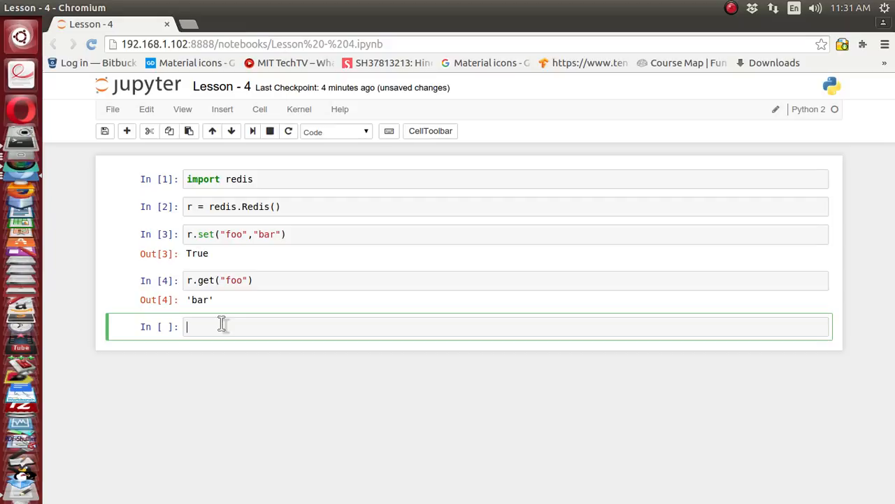
Run r.expire("foo", 20) after fixing its arguments, returning True
{"action": "type", "text": "r"}
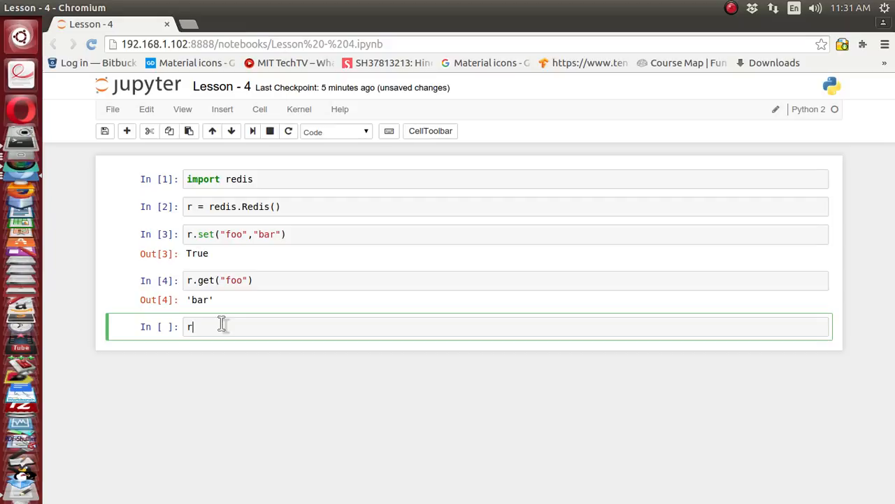
{"action": "type", "text": "expire("}
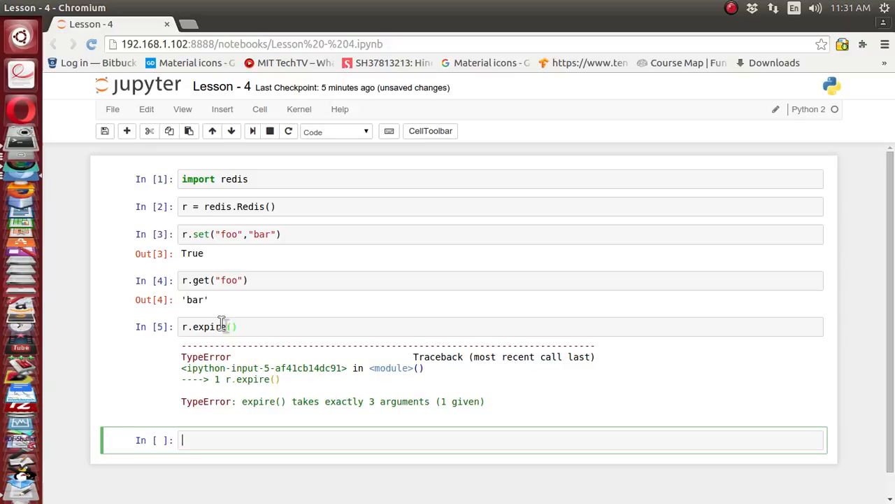
{"action": "left_click", "coordinate": [226, 327]}
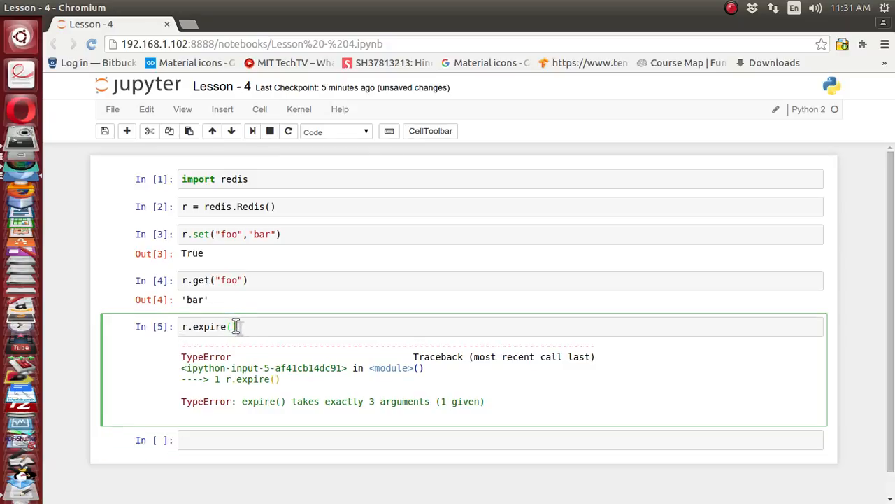
{"action": "type", "text": "\"foo\""}
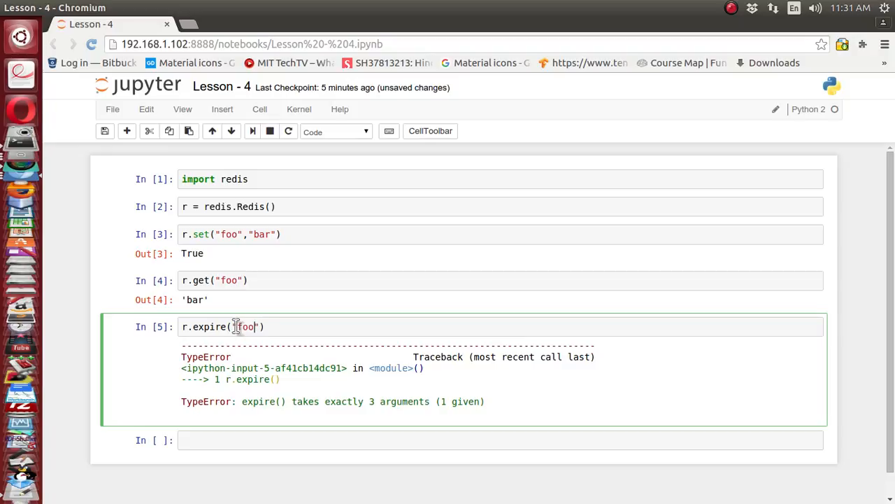
{"action": "type", "text": ", 2"}
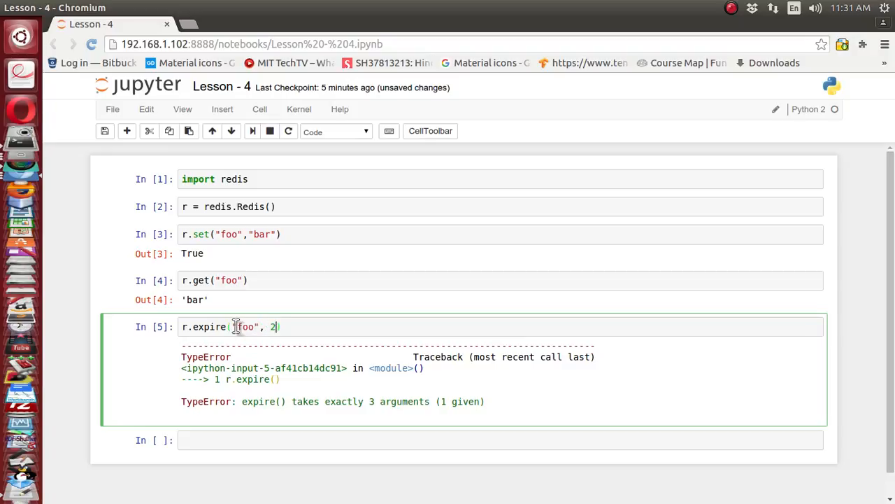
{"action": "type", "text": "0"}
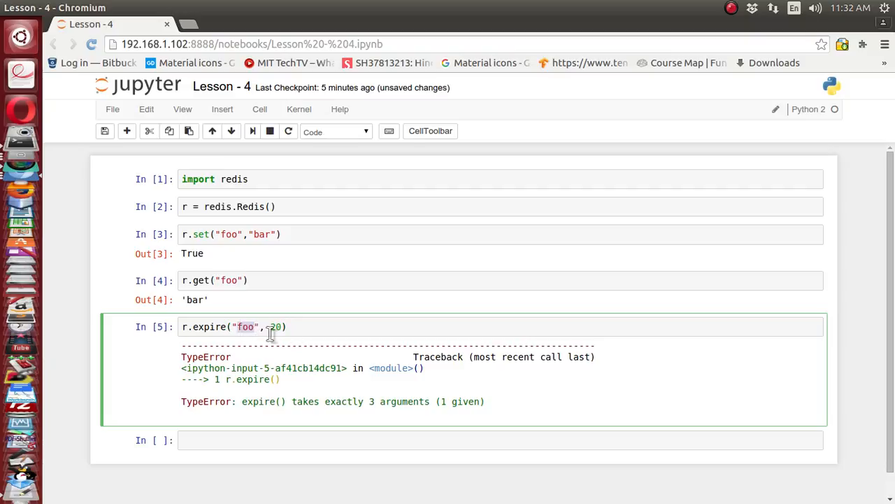
{"action": "type", "text": "20"}
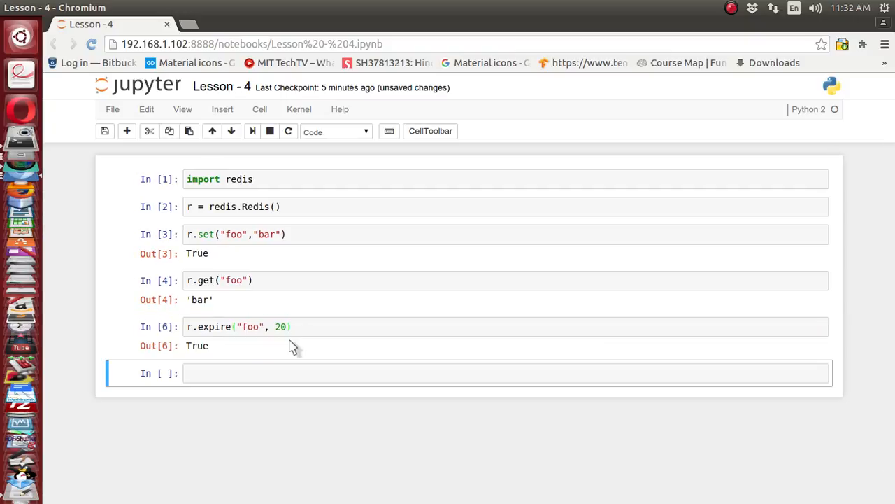
Run r.get("foo") again (still 'bar') and enter r.ttl("foo") in a new cell
{"action": "left_click", "coordinate": [207, 372]}
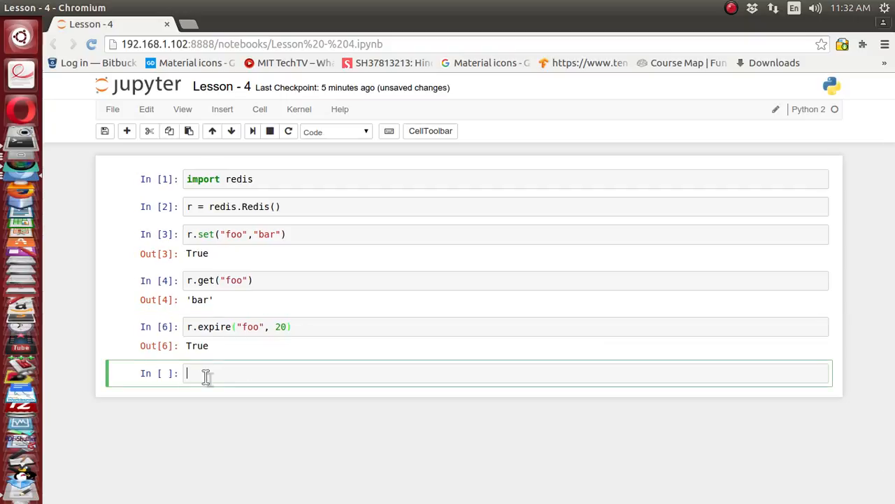
{"action": "type", "text": "r.get(\""}
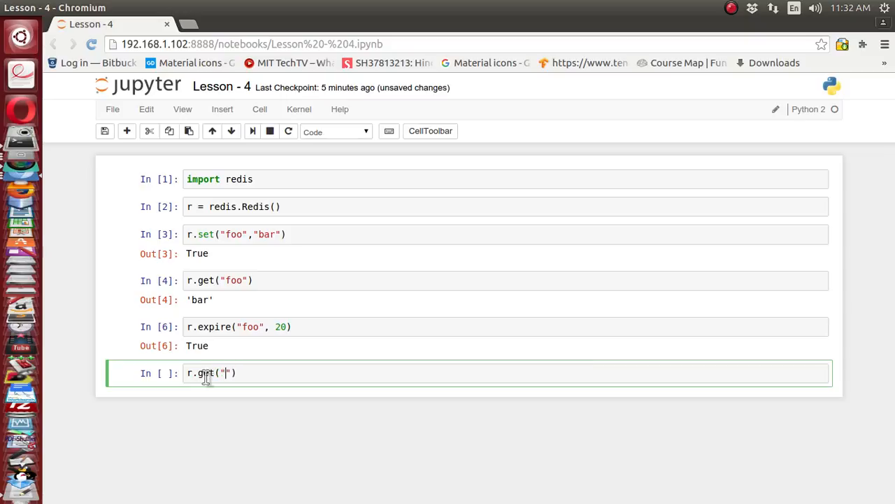
{"action": "type", "text": "foo"}
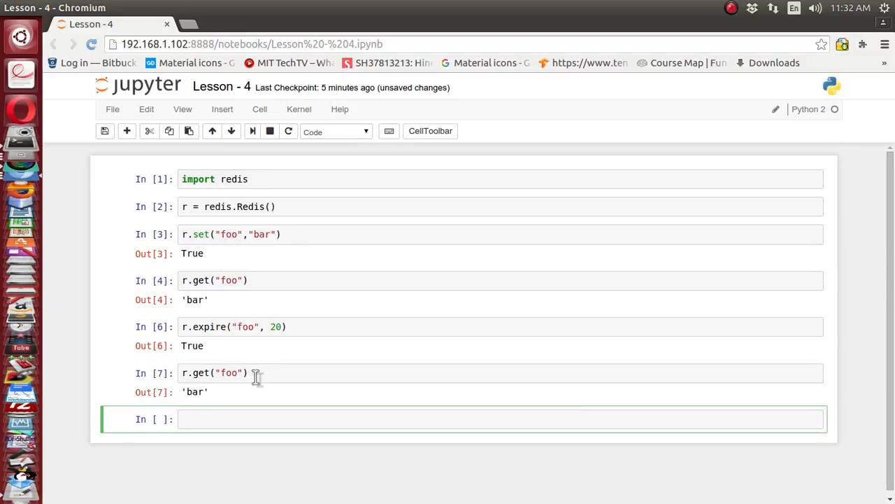
{"action": "mouse_move", "coordinate": [201, 420]}
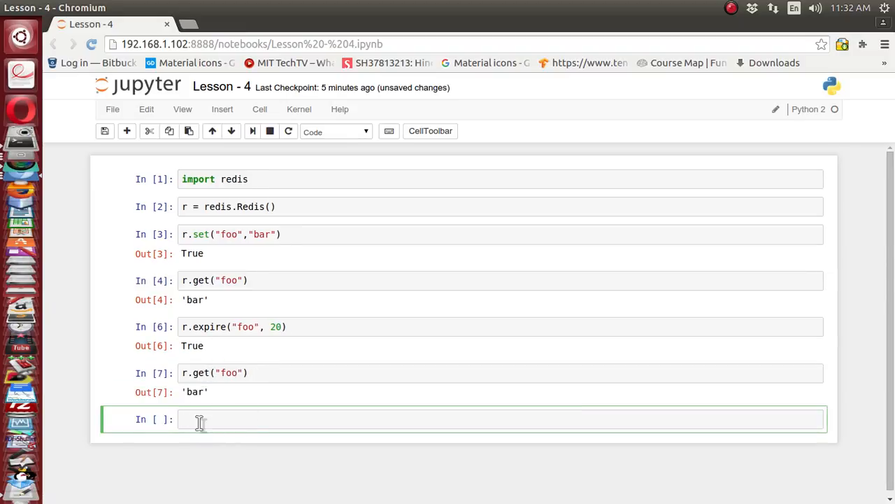
{"action": "type", "text": "r.ttl"}
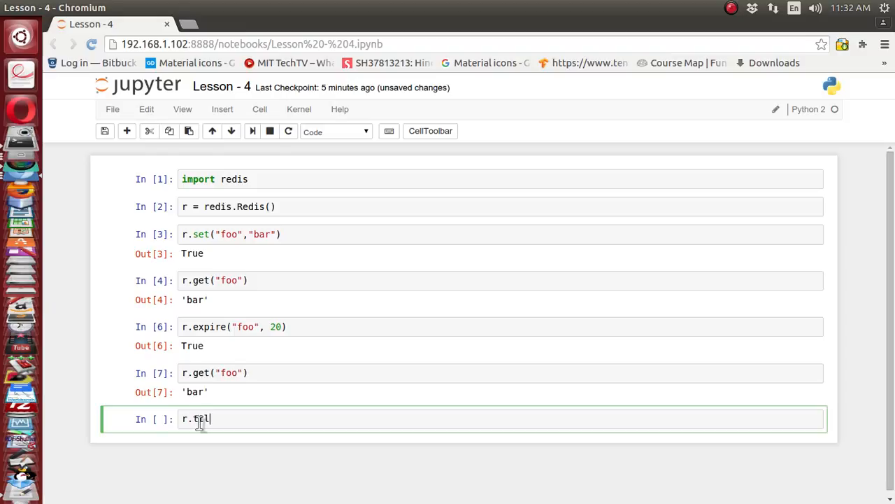
{"action": "type", "text": "(\"foo"}
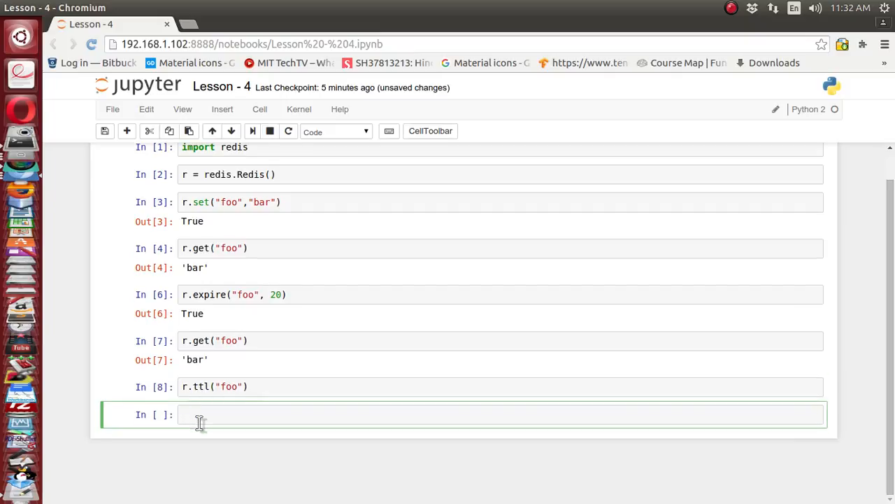
{"action": "mouse_move", "coordinate": [245, 371]}
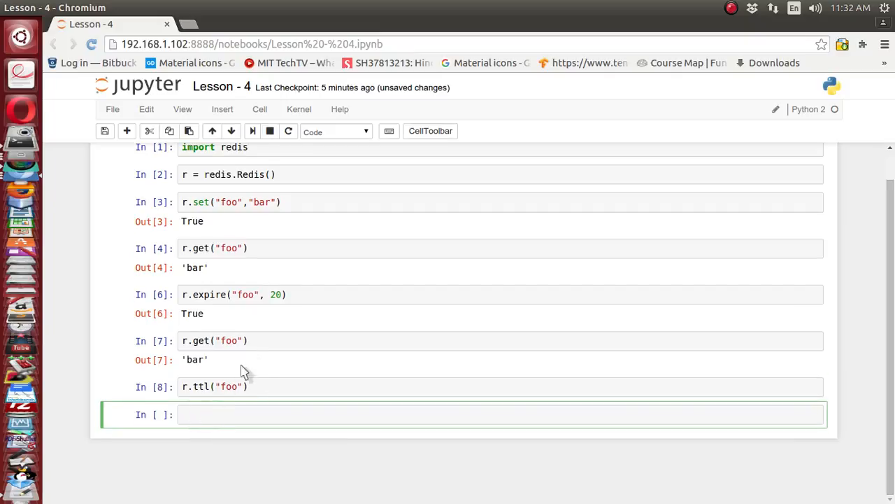
Add another r.get("foo") cell, set expire to 30 seconds, and re-run r.set returning True
{"action": "left_click", "coordinate": [213, 342]}
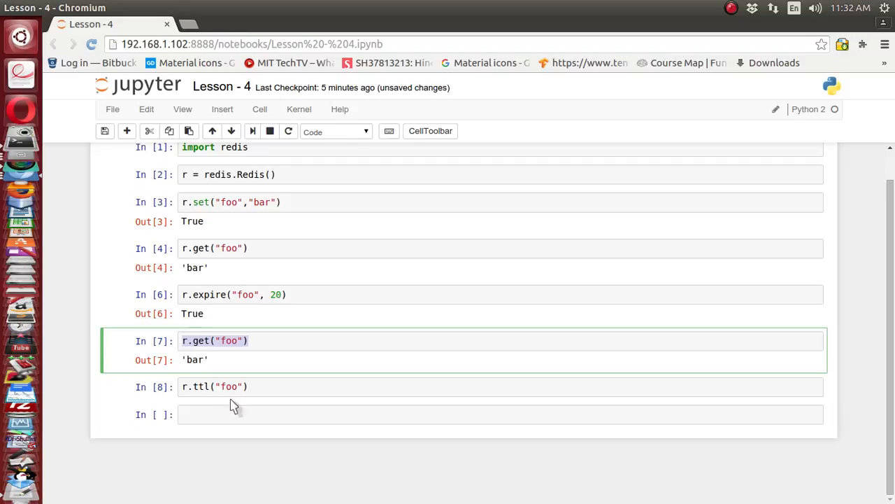
{"action": "type", "text": "r.get(\"foo\")"}
{"action": "left_click", "coordinate": [501, 293]}
{"action": "type", "text": "3"}
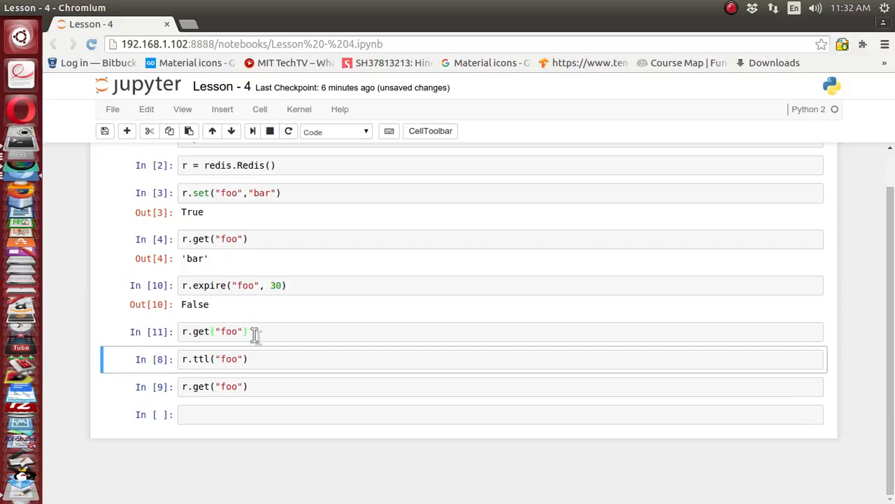
{"action": "mouse_move", "coordinate": [294, 198]}
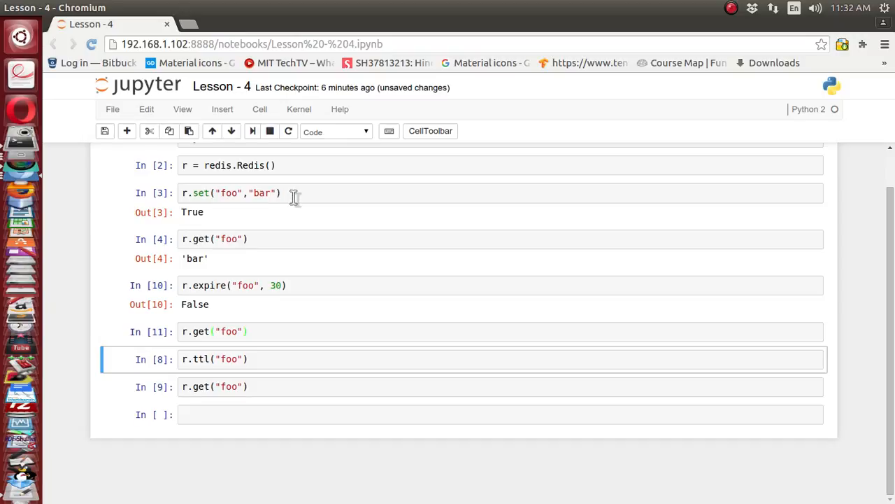
{"action": "left_click", "coordinate": [294, 193]}
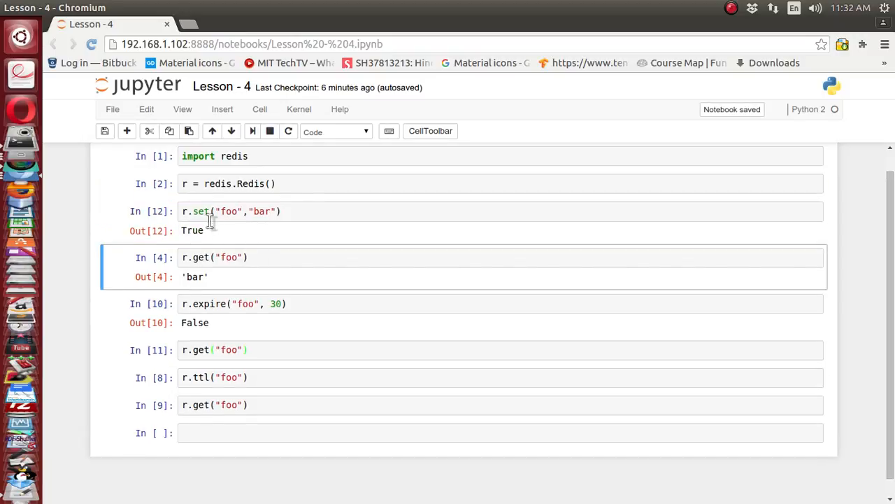
Re-run the cells in order: expire True, ttl showing 9L, final get still 'bar'
{"action": "left_click", "coordinate": [303, 304]}
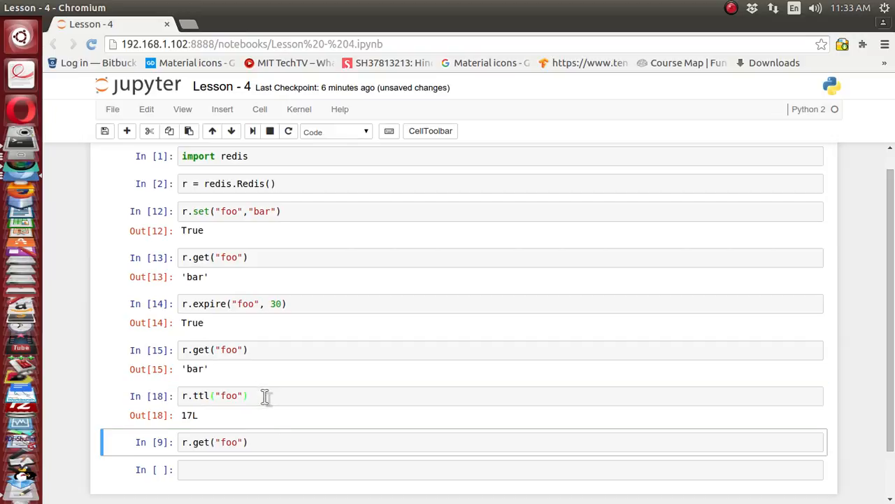
{"action": "left_click", "coordinate": [259, 443]}
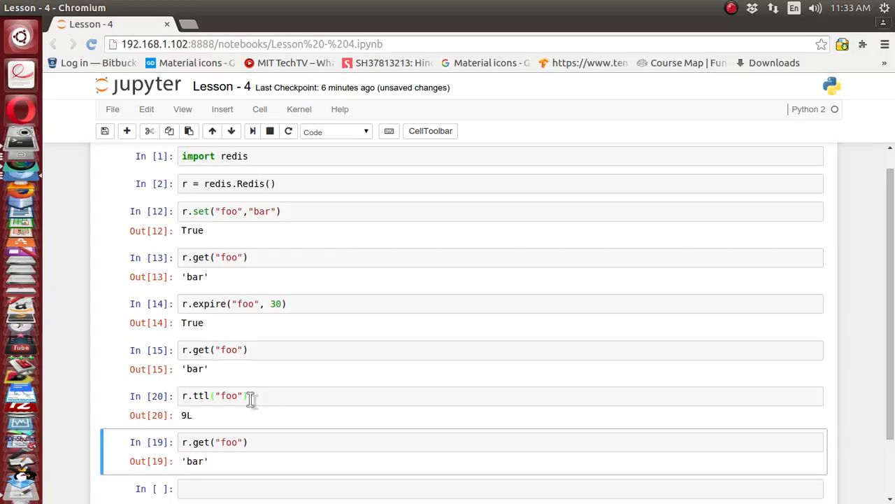
{"action": "left_click", "coordinate": [265, 442]}
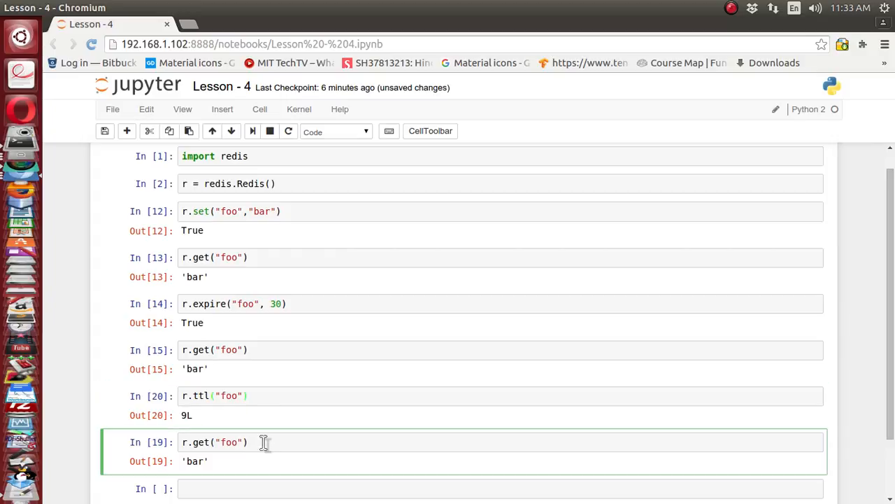